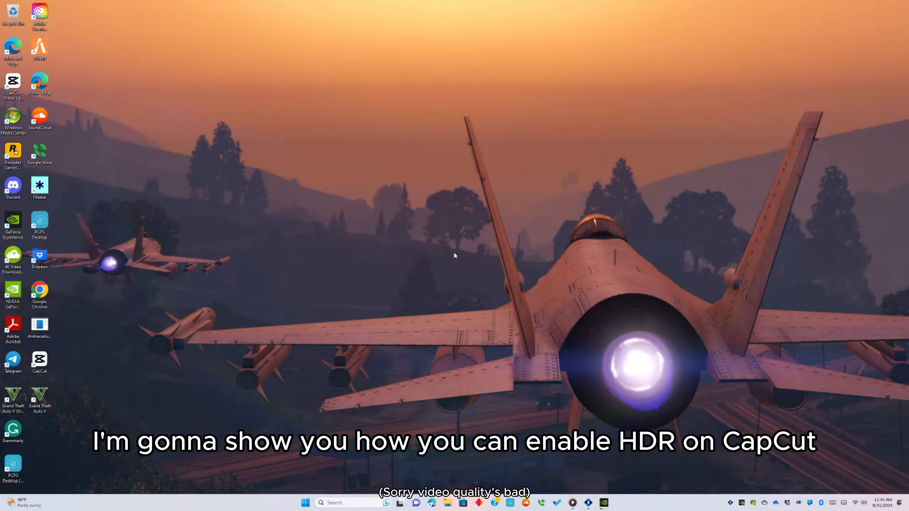
Launch CapCut by searching 'capcut' from the Windows Start menu.
{"action": "left_click", "coordinate": [304, 503]}
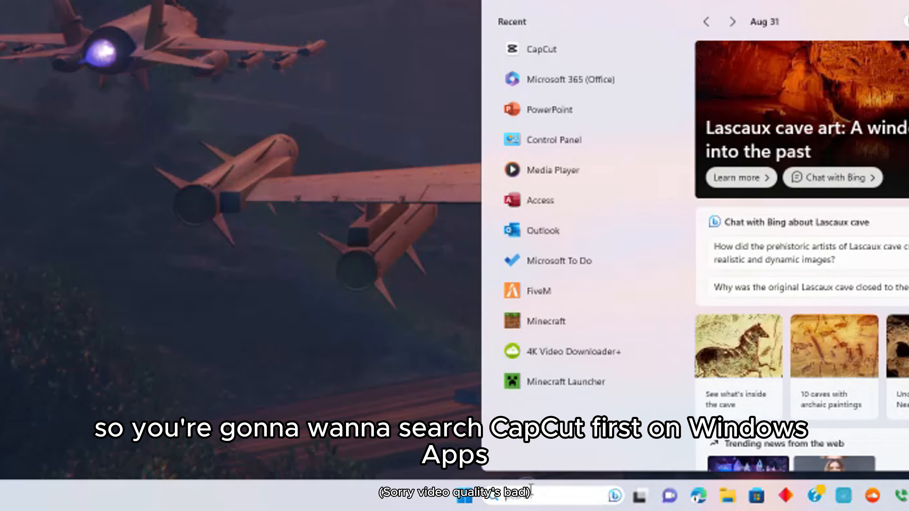
{"action": "type", "text": "capcut"}
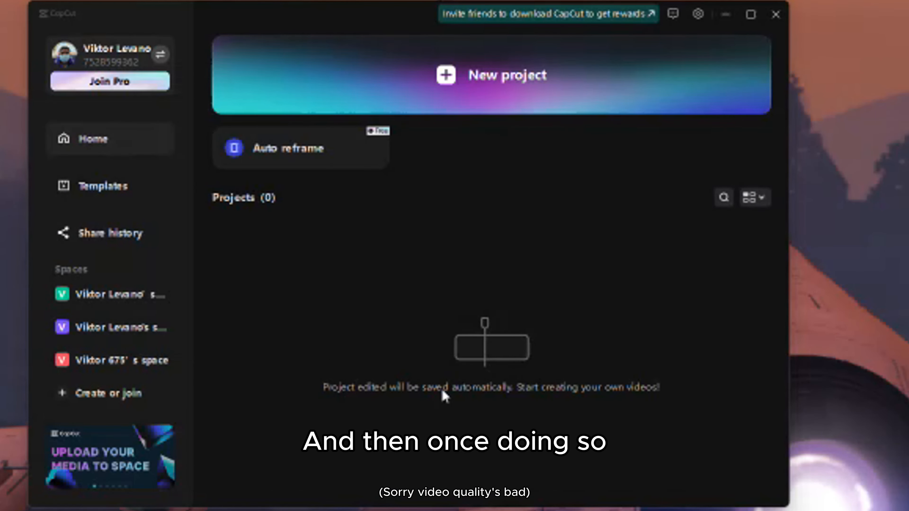
Create a new project, import Avatar: The Way of Water from Movies [IMAX ENHANCED], and add it to the timeline.
{"action": "left_click", "coordinate": [490, 74]}
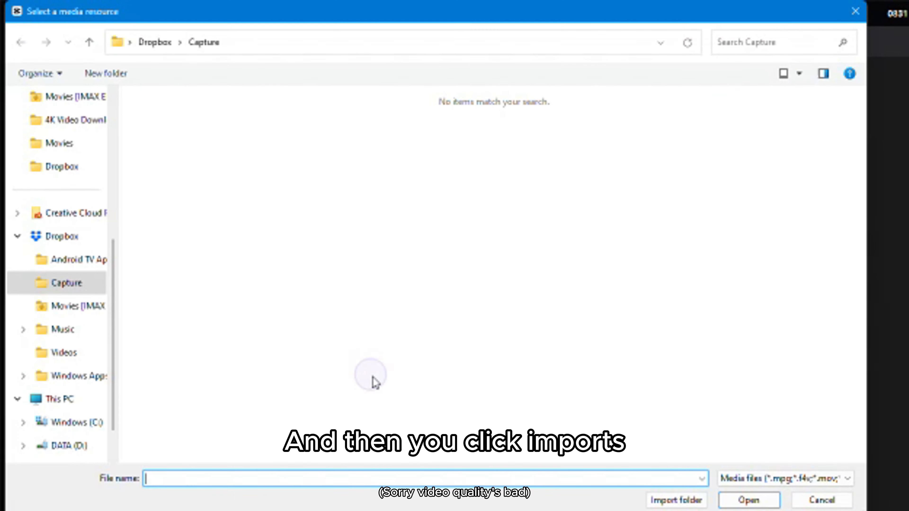
{"action": "left_click", "coordinate": [76, 306]}
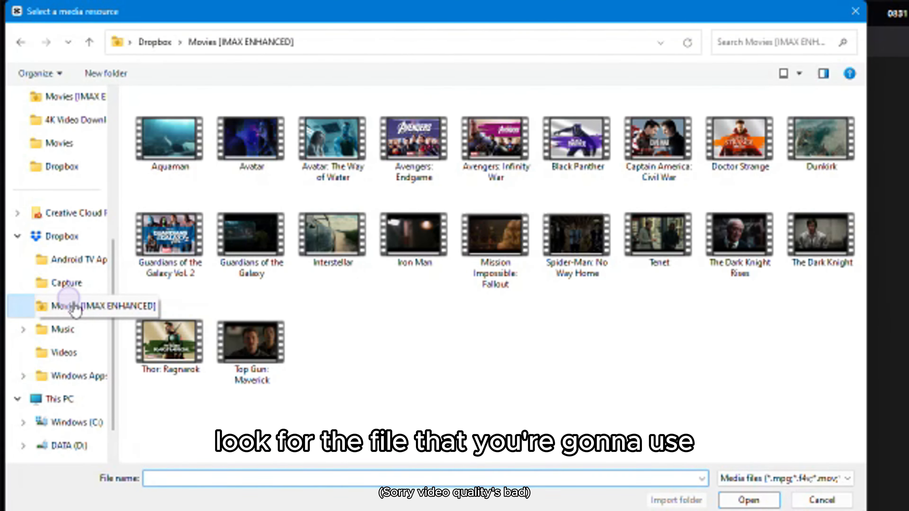
{"action": "left_click", "coordinate": [332, 138]}
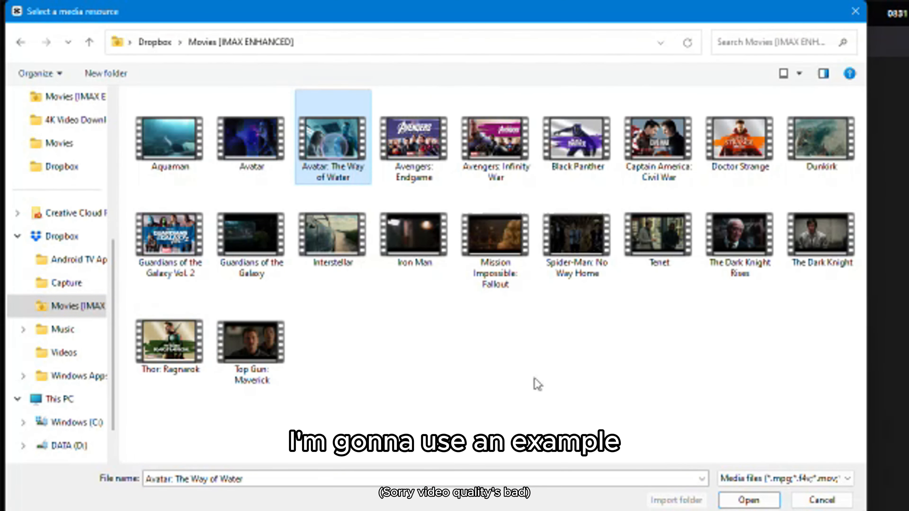
{"action": "left_click", "coordinate": [748, 499]}
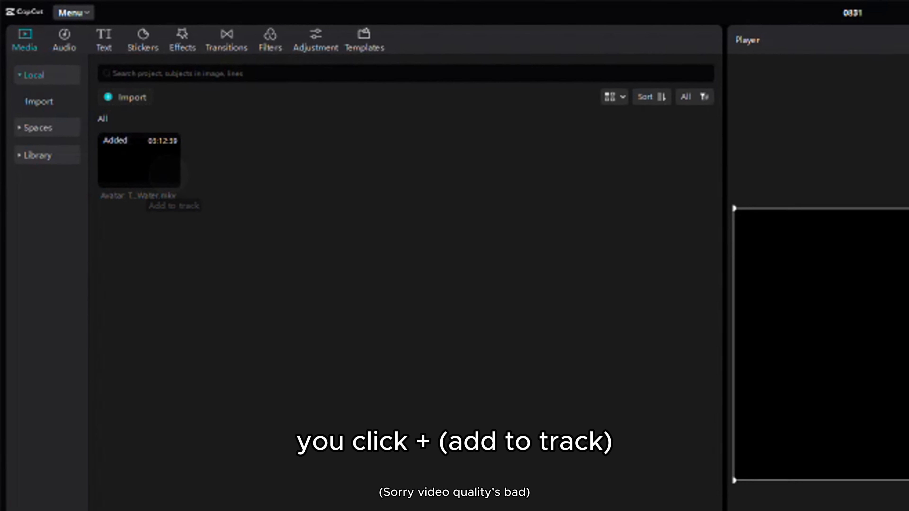
{"action": "left_click", "coordinate": [173, 206]}
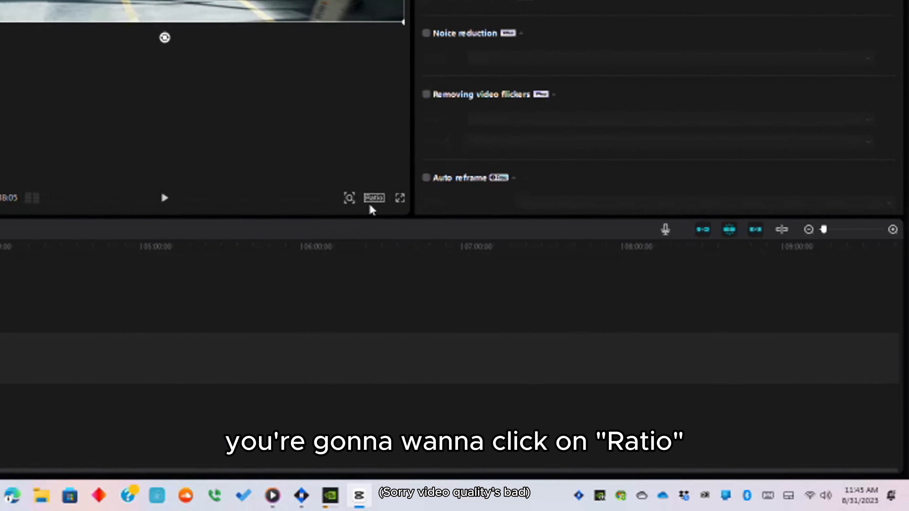
Set the project color space to High Dynamic HDR - Rec.2020 PQ and save the settings.
{"action": "left_click", "coordinate": [374, 198]}
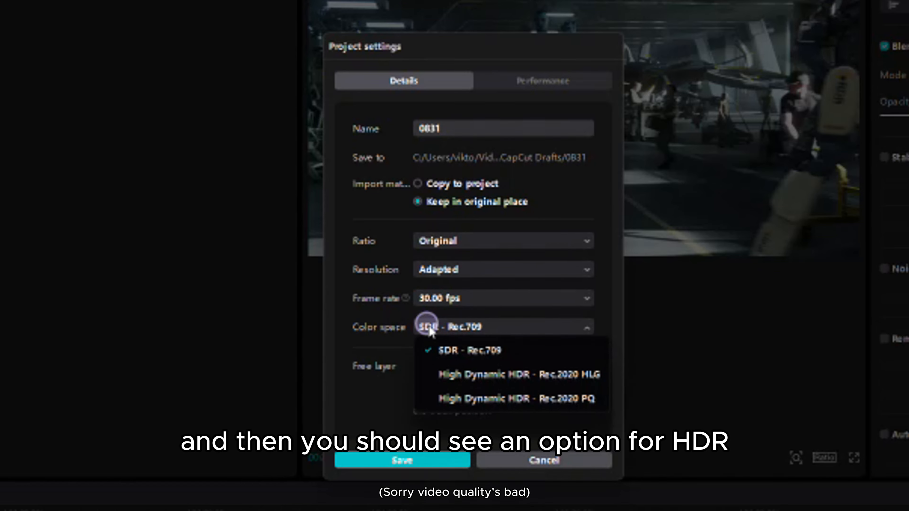
{"action": "left_click", "coordinate": [519, 398]}
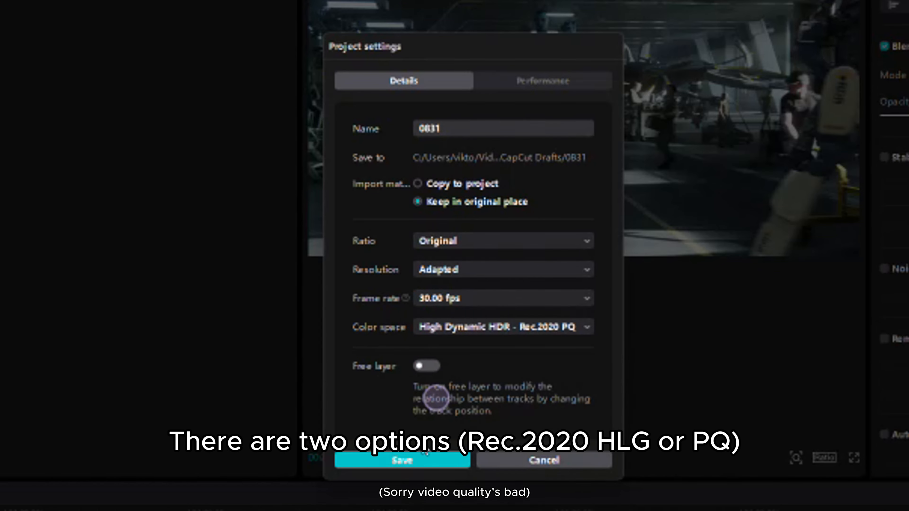
{"action": "left_click", "coordinate": [401, 460]}
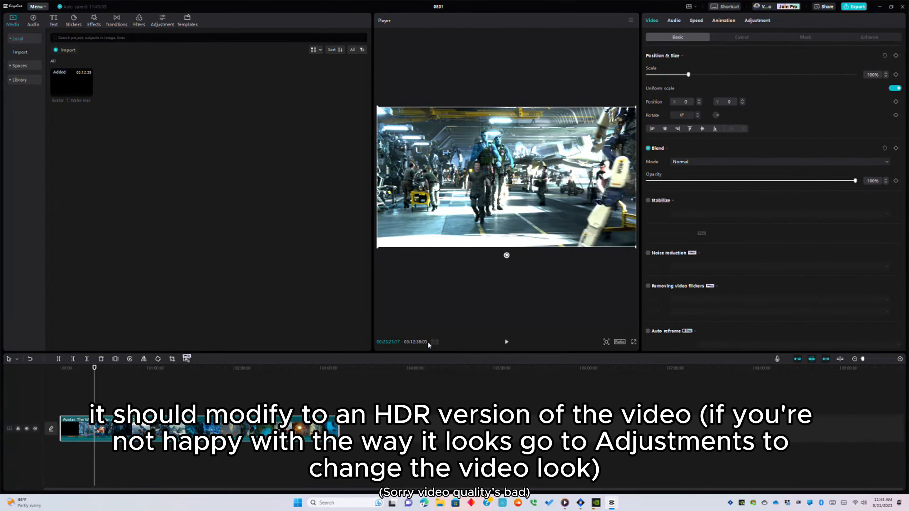
Bring up the Export dialog showing 4K, HEVC, mp4, 24fps with HDR Rec.2020 PQ.
{"action": "left_click", "coordinate": [854, 6]}
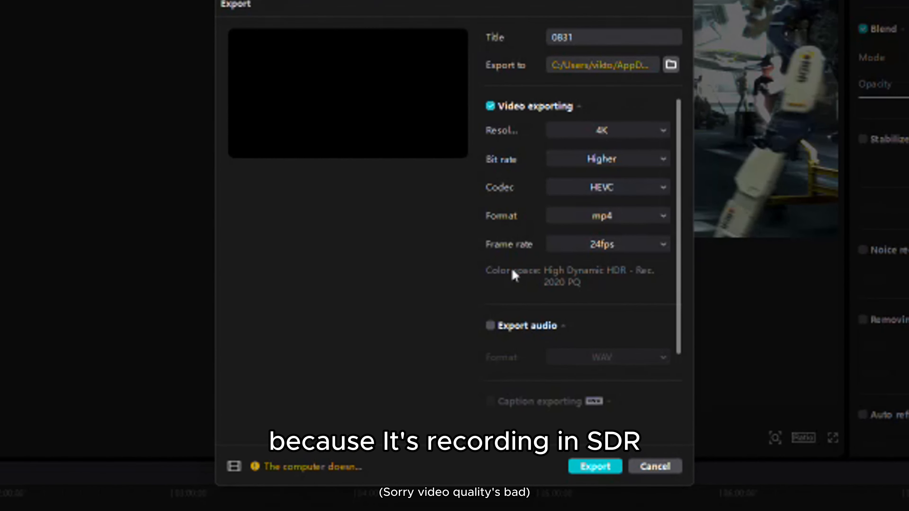
{"action": "mouse_move", "coordinate": [613, 286]}
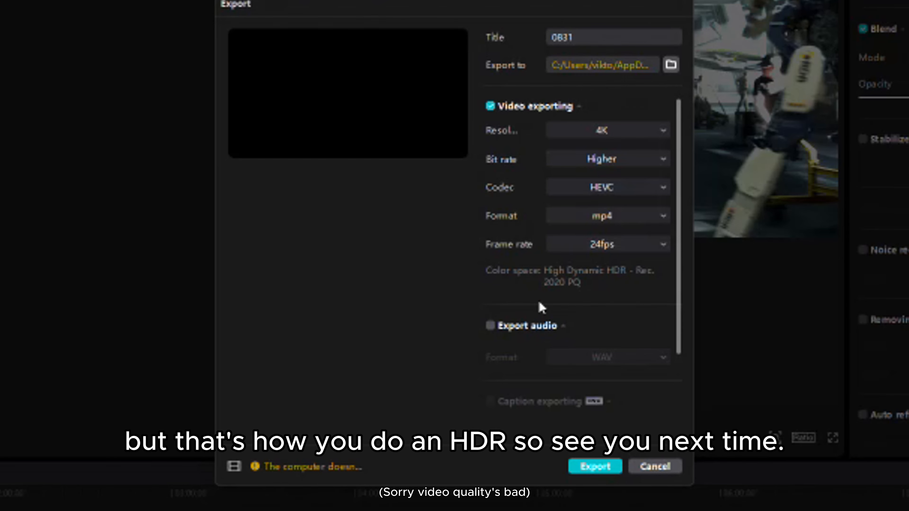
{"action": "mouse_move", "coordinate": [654, 312]}
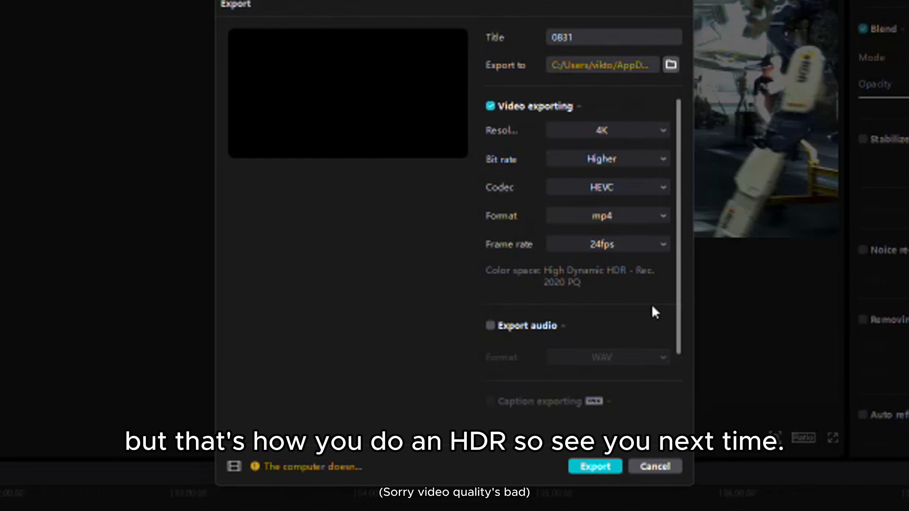